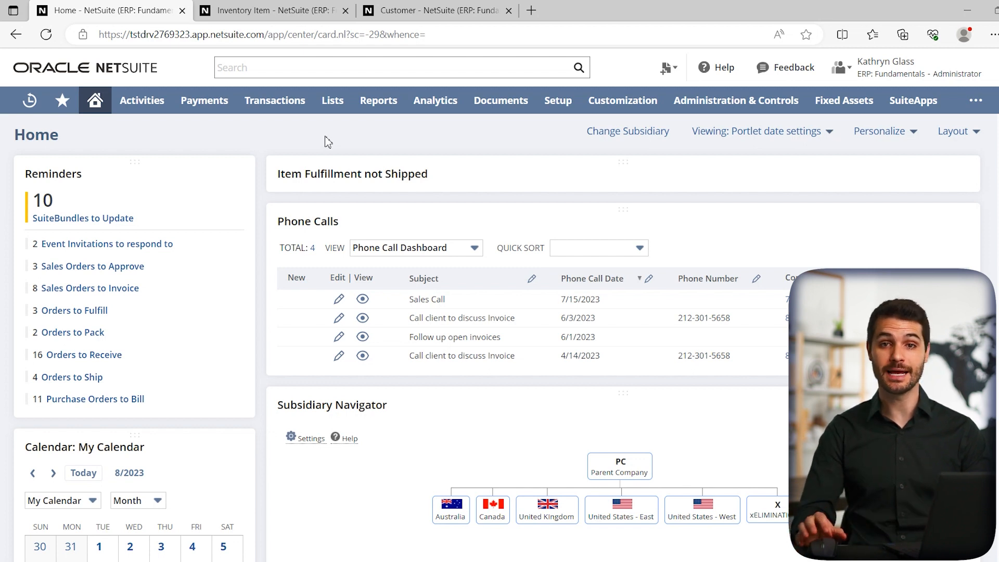
Open the Employees list from Lists > Employees, showing all 57 employees
click(332, 101)
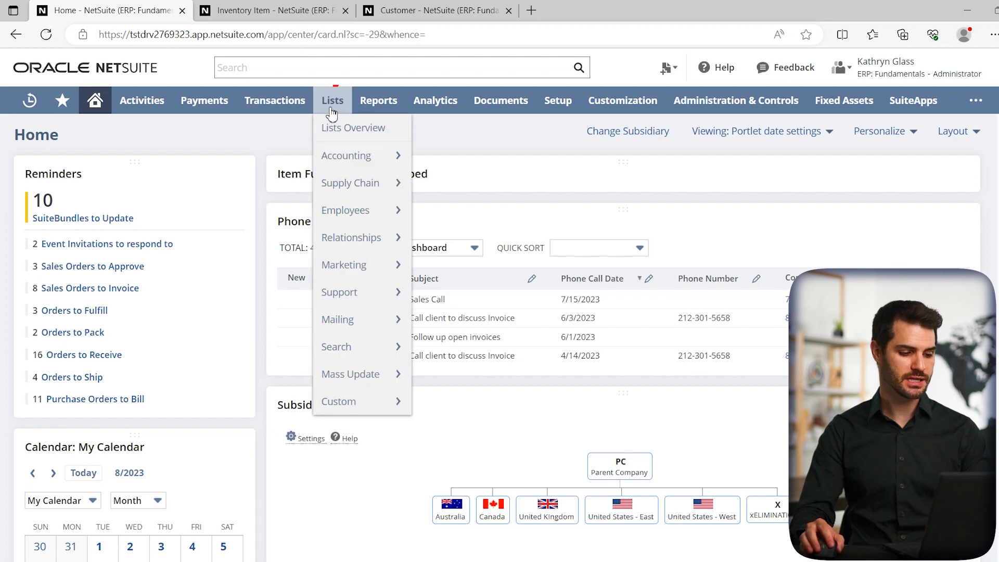
mouse_move(346, 210)
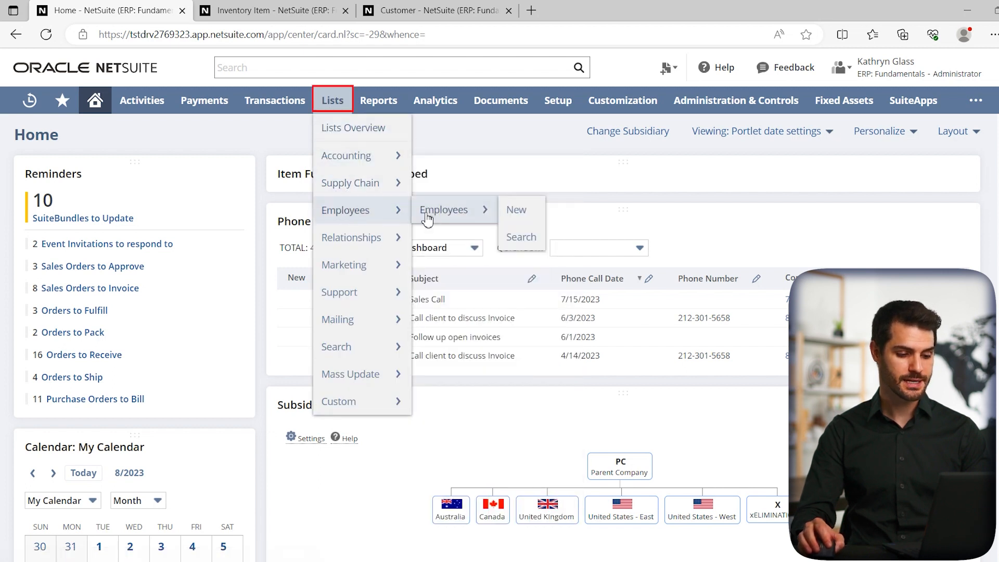
click(444, 209)
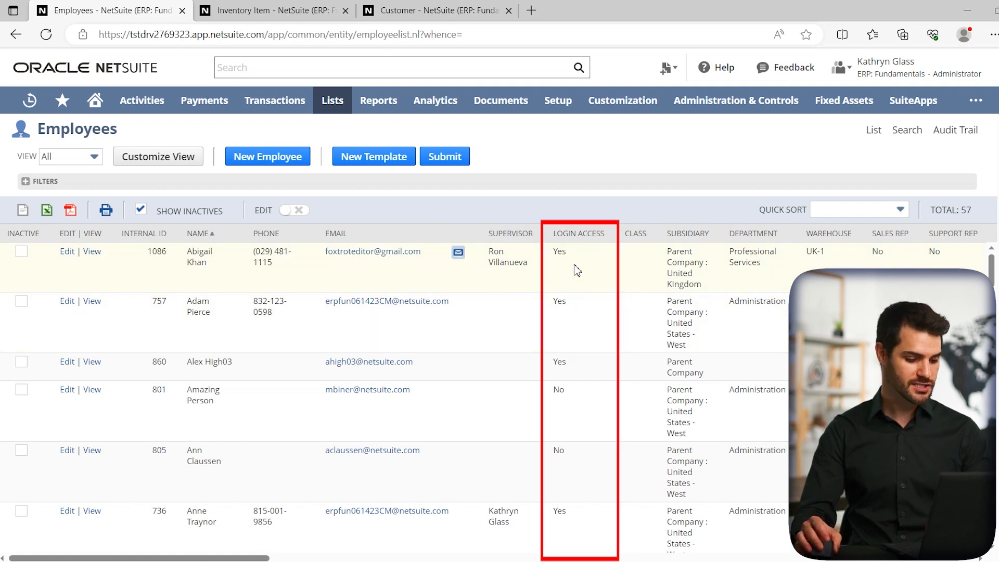
scroll(down, 3)
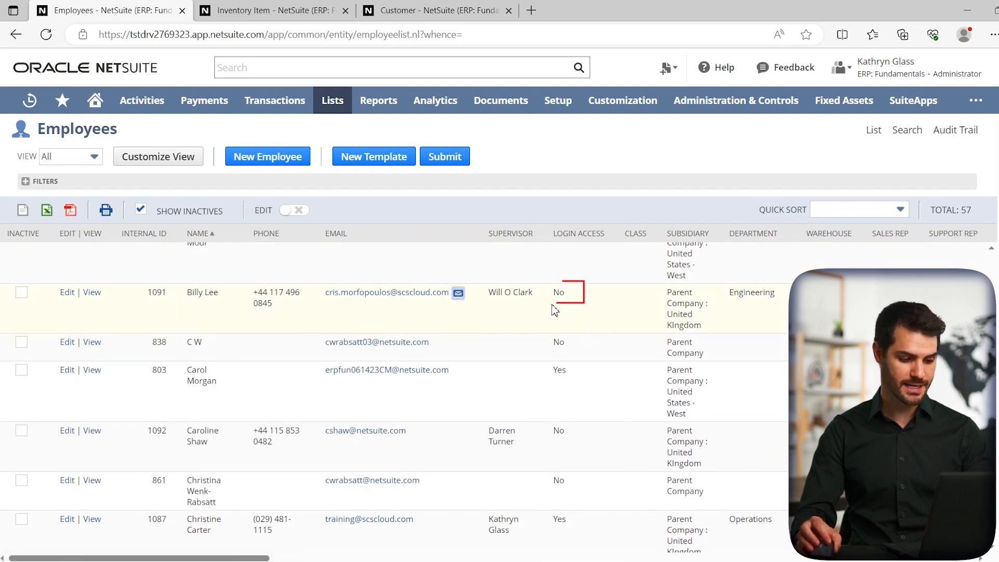
mouse_move(55, 291)
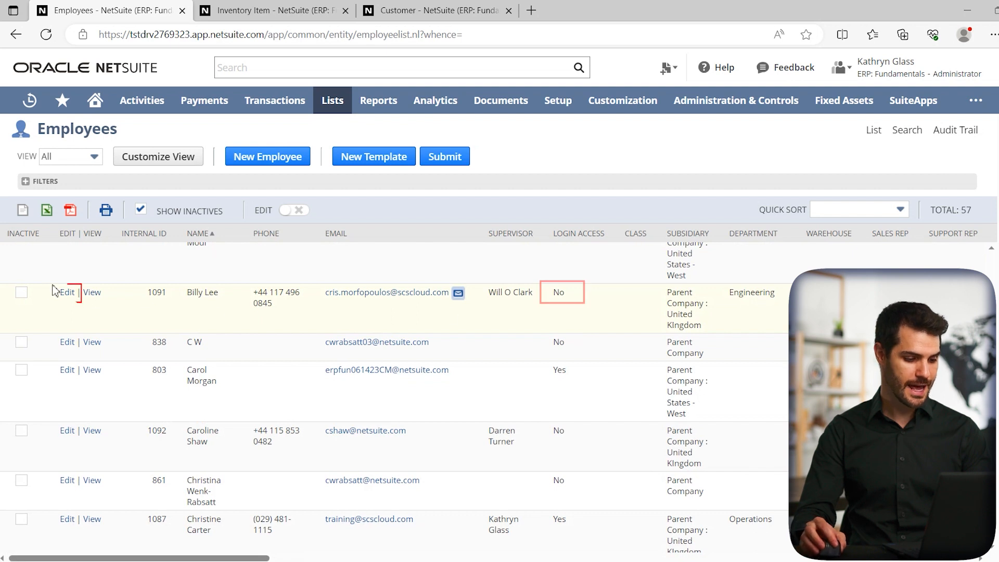
click(67, 292)
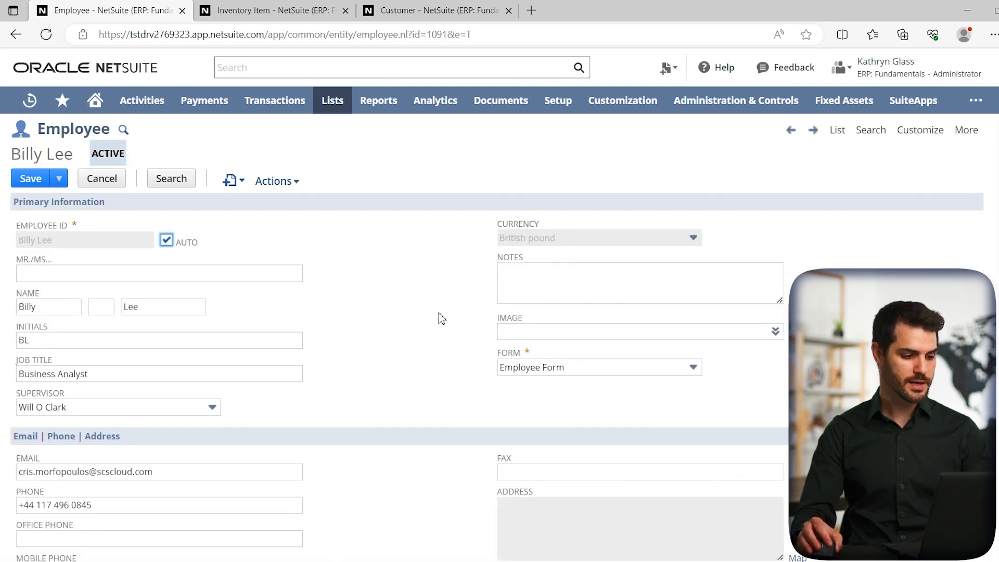
scroll(down, 3)
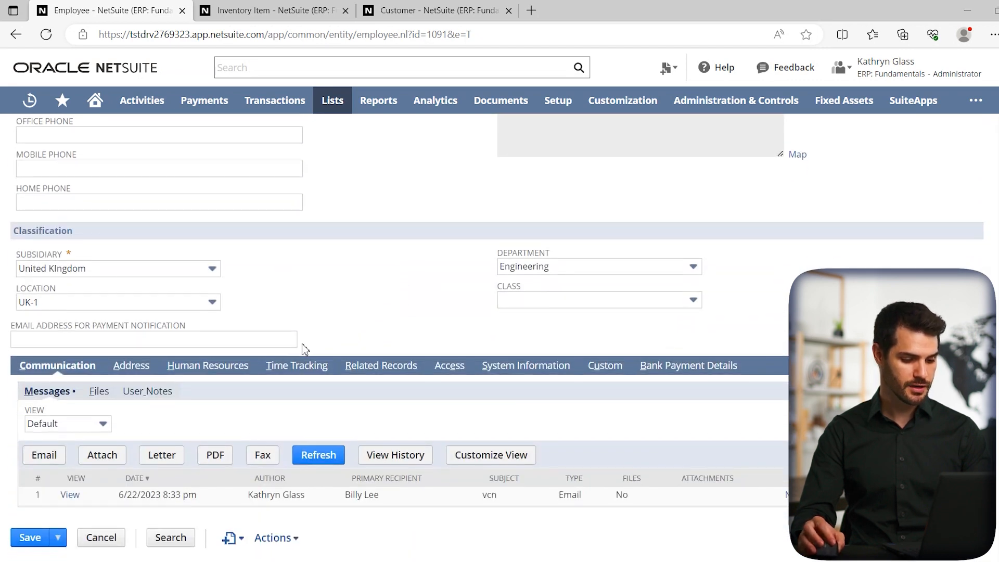
click(448, 366)
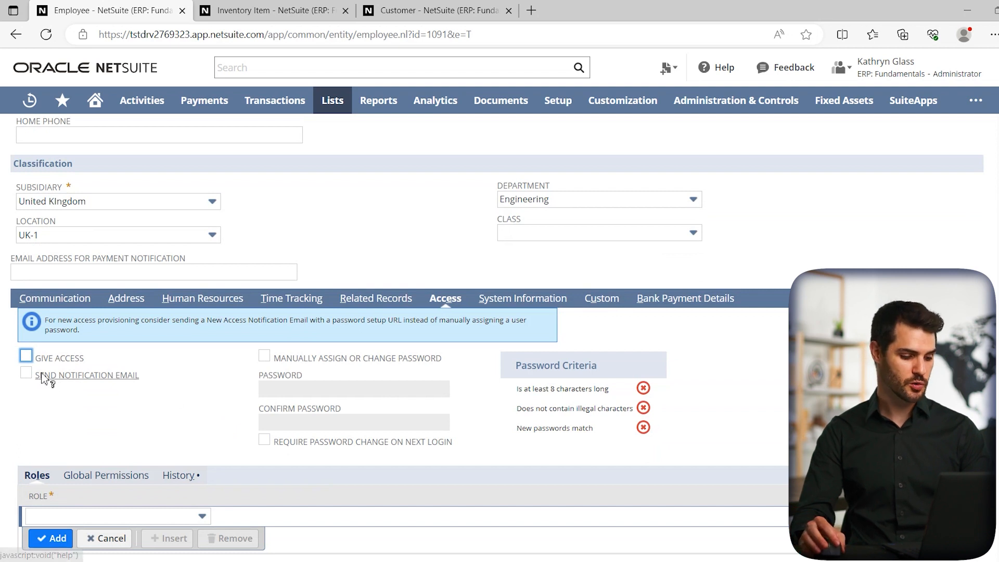
click(26, 358)
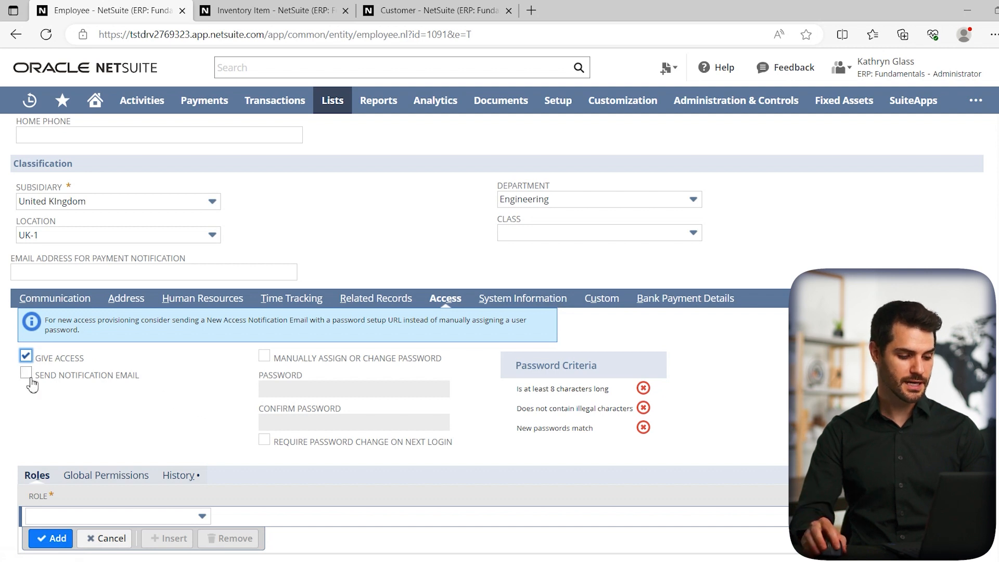
click(27, 375)
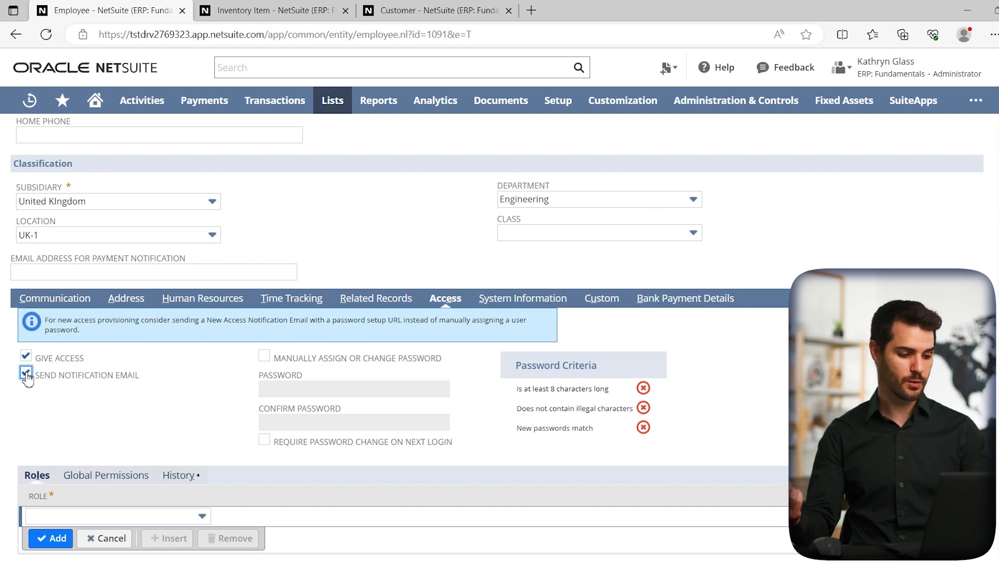
click(26, 376)
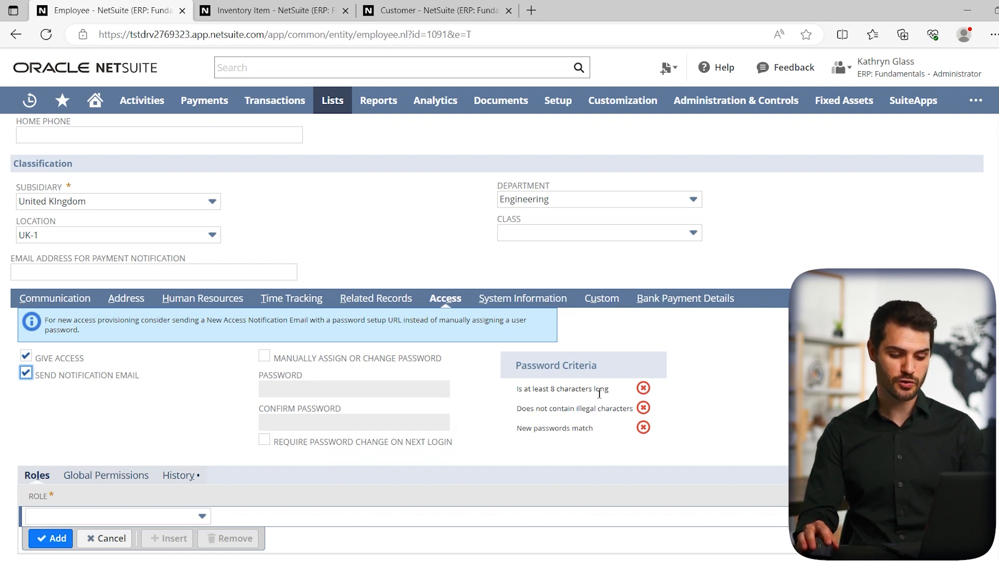
mouse_move(601, 426)
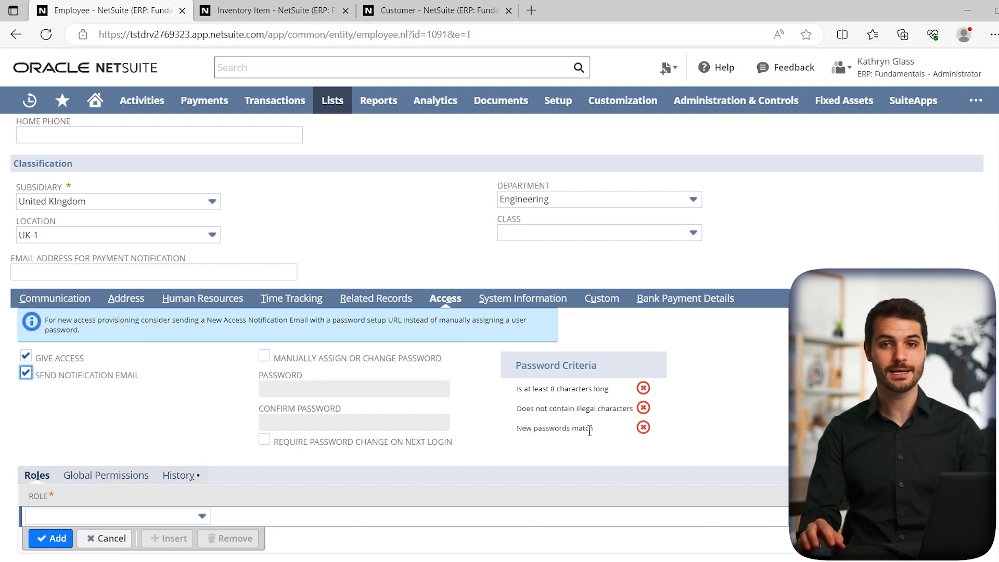
mouse_move(602, 424)
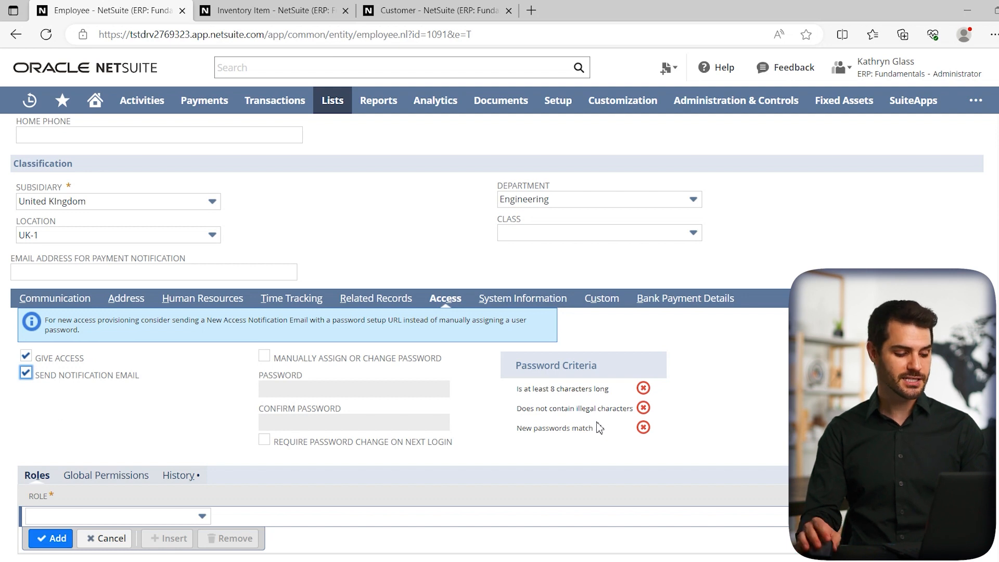
Choose FIN MM- Sales Representative from the Role dropdown list
scroll(down, 3)
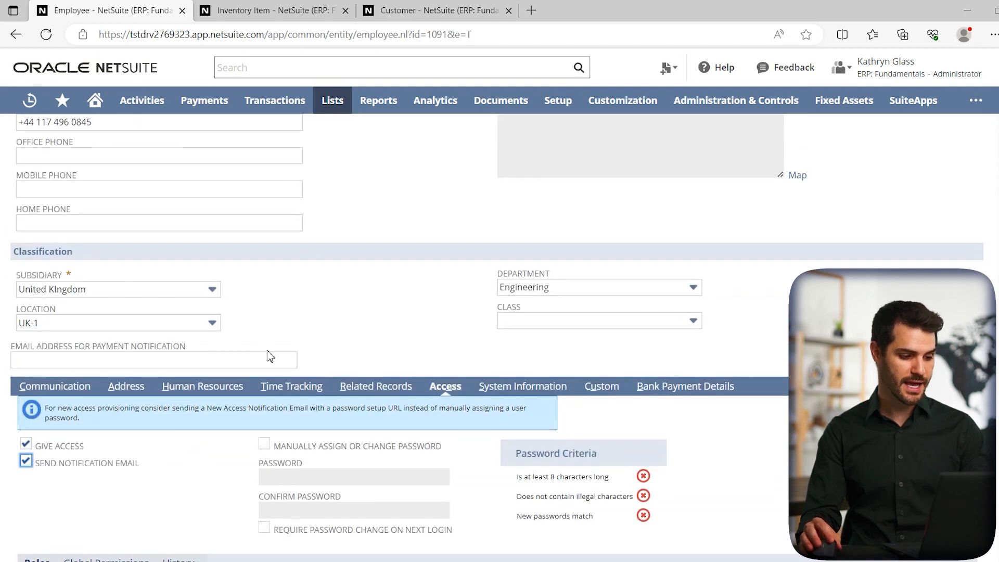
scroll(up, 3)
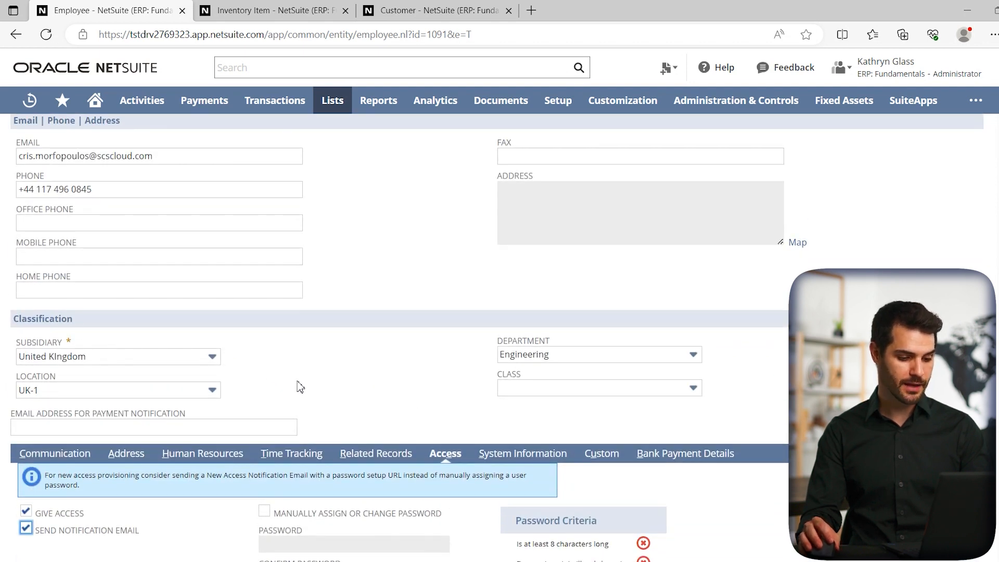
scroll(down, 3)
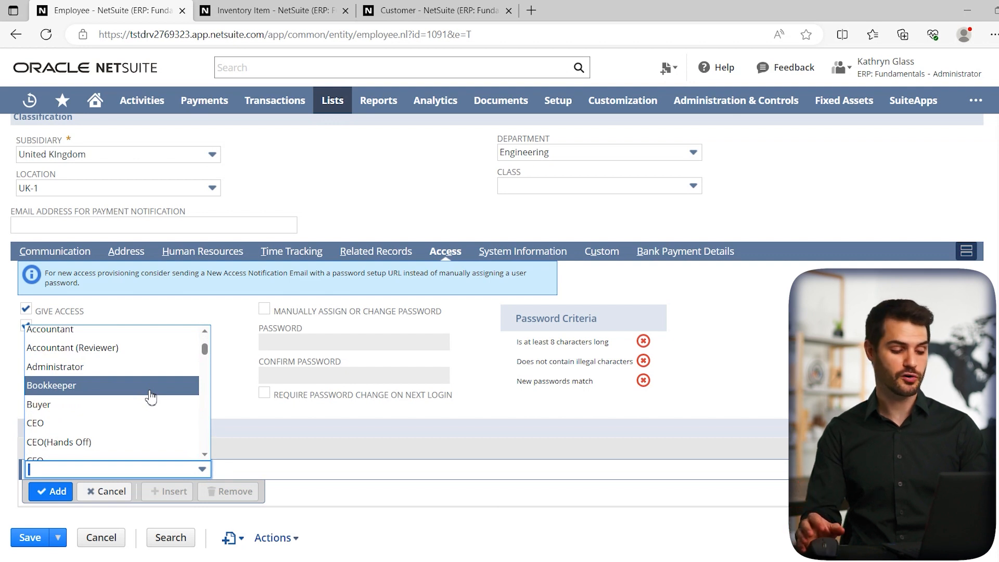
scroll(down, 3)
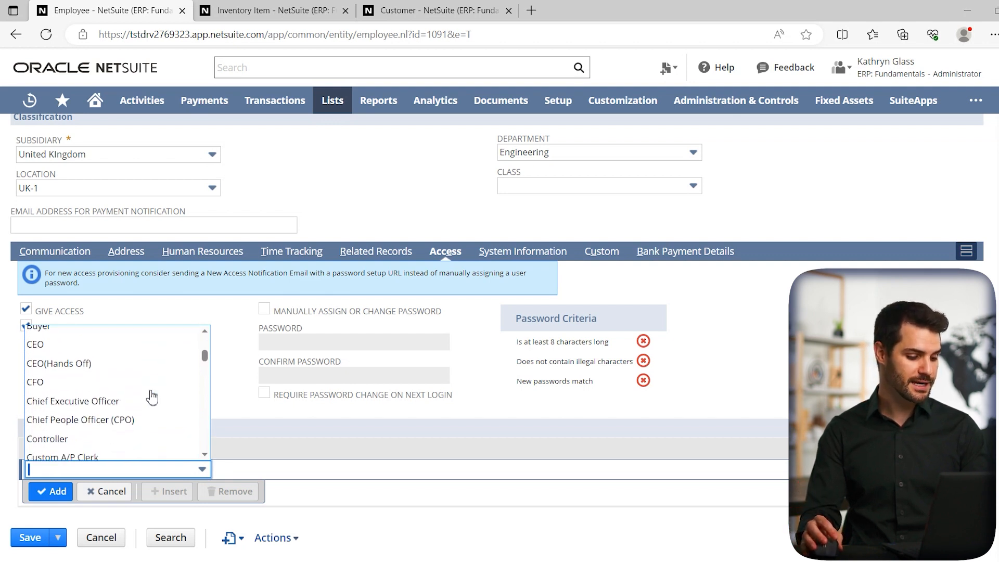
scroll(down, 3)
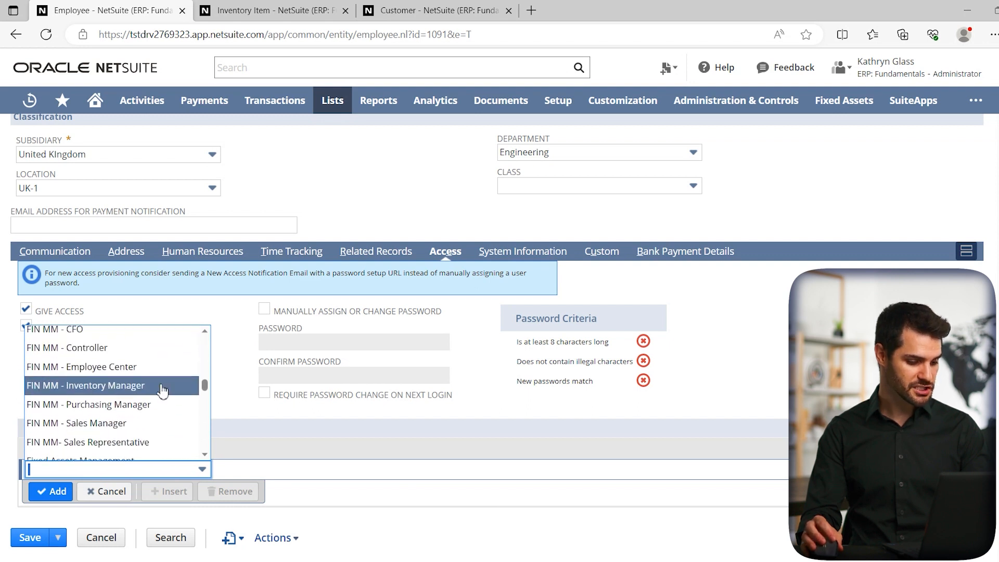
scroll(down, 3)
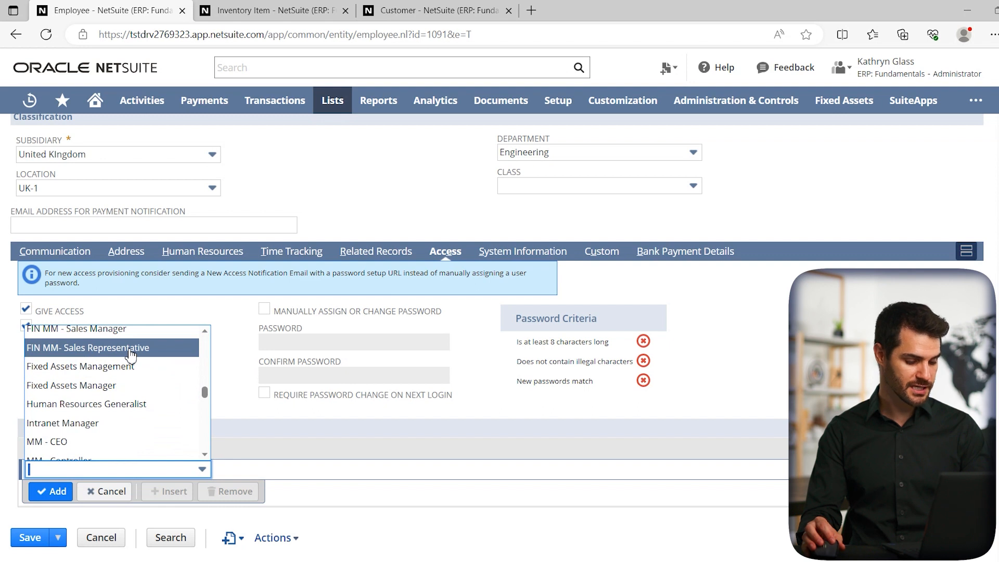
click(94, 348)
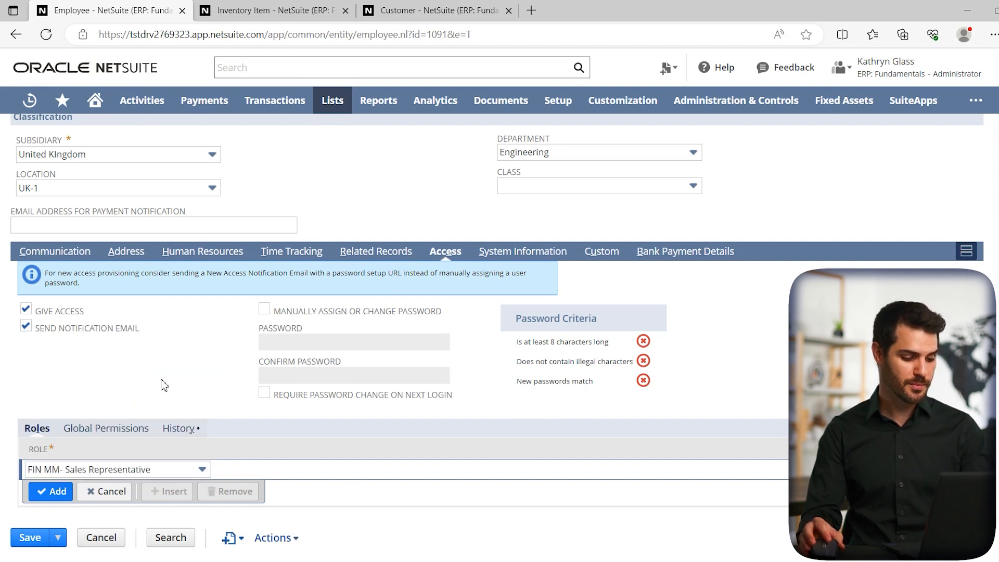
click(51, 491)
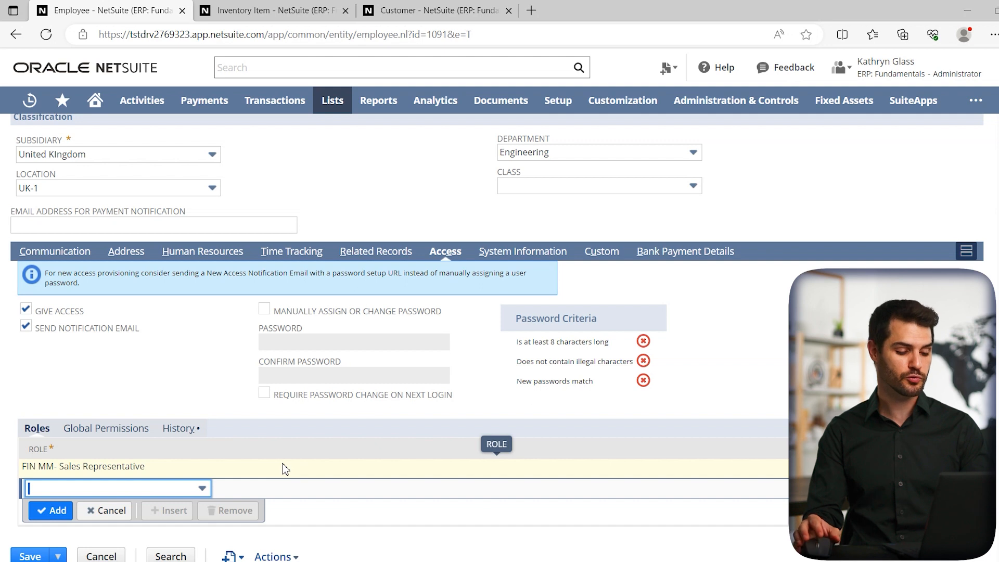
mouse_move(295, 461)
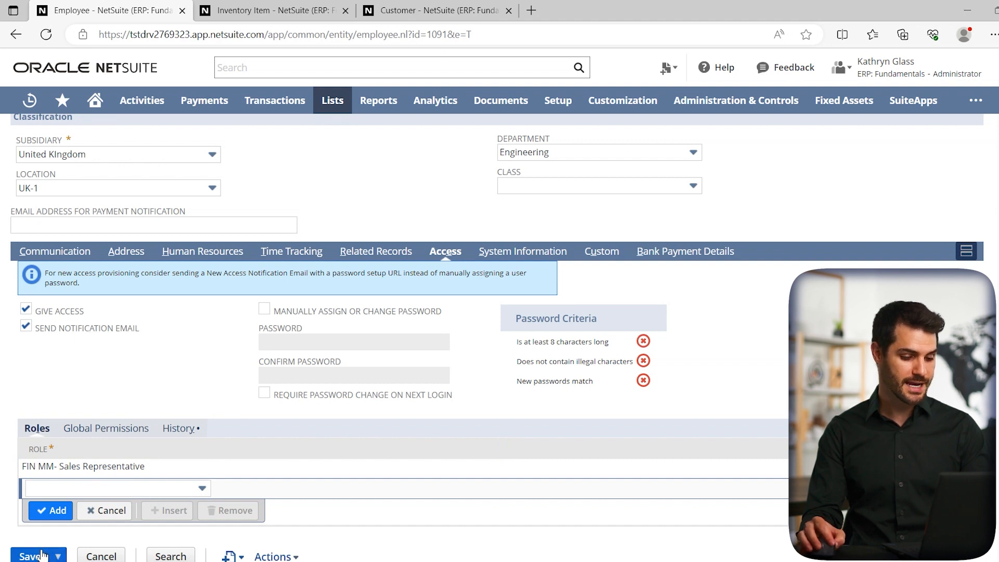
click(26, 554)
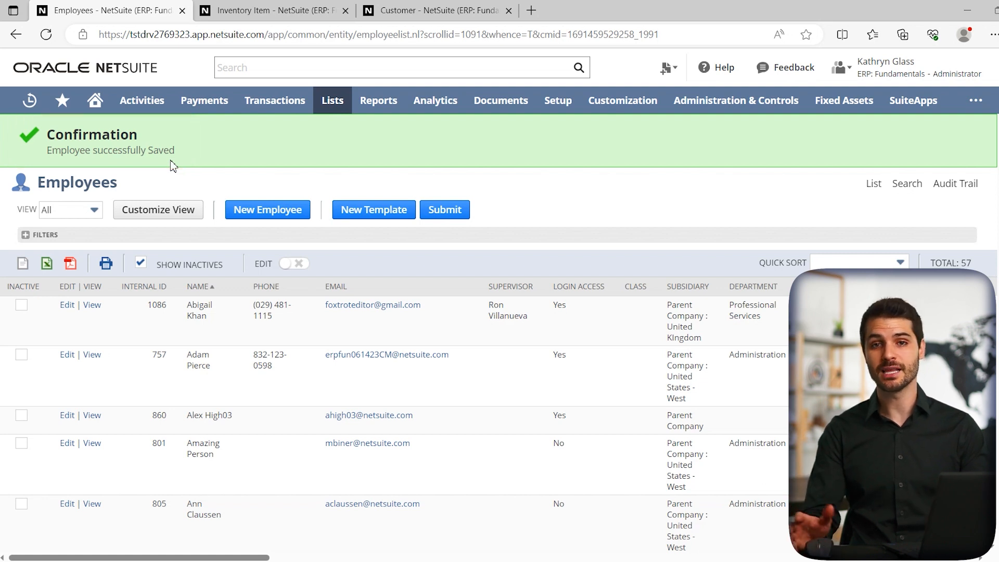
mouse_move(162, 163)
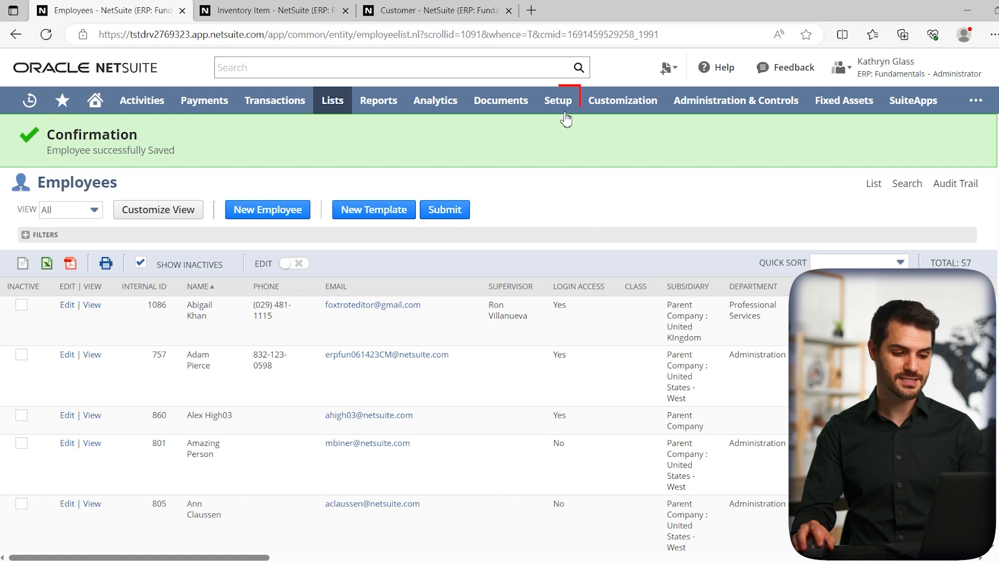
Open the User Access Reset Tool from Setup > Users/Roles
click(558, 100)
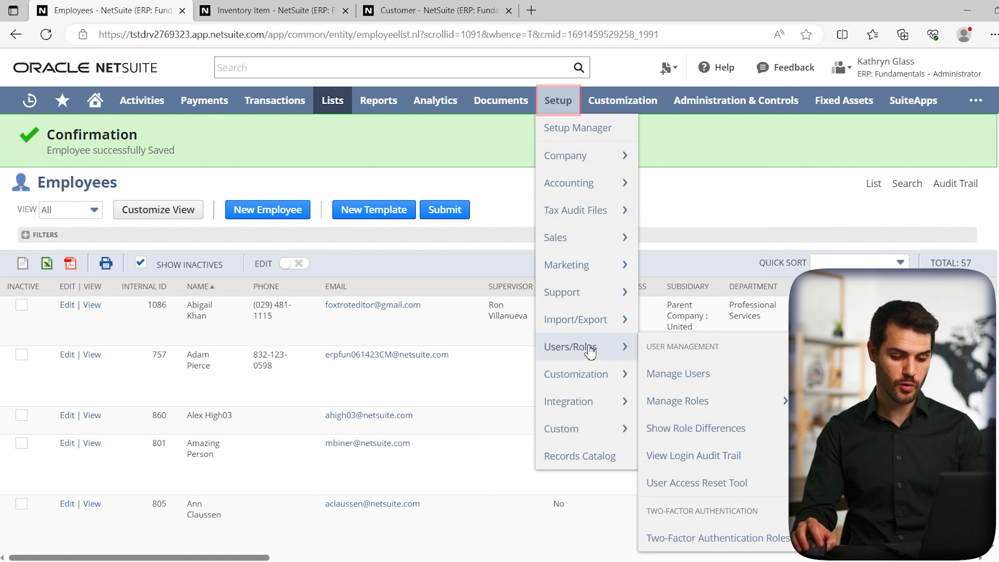
mouse_move(714, 429)
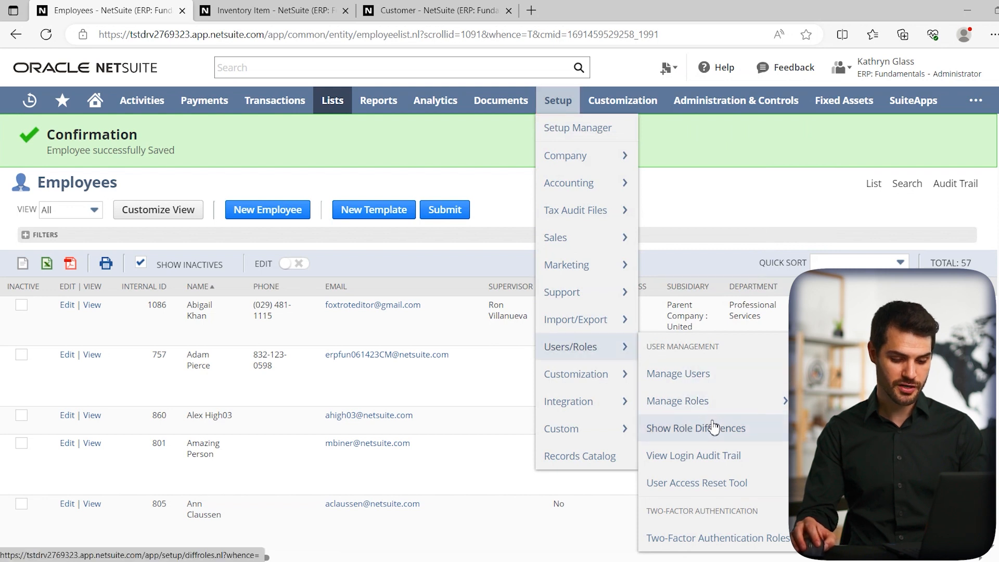
mouse_move(722, 490)
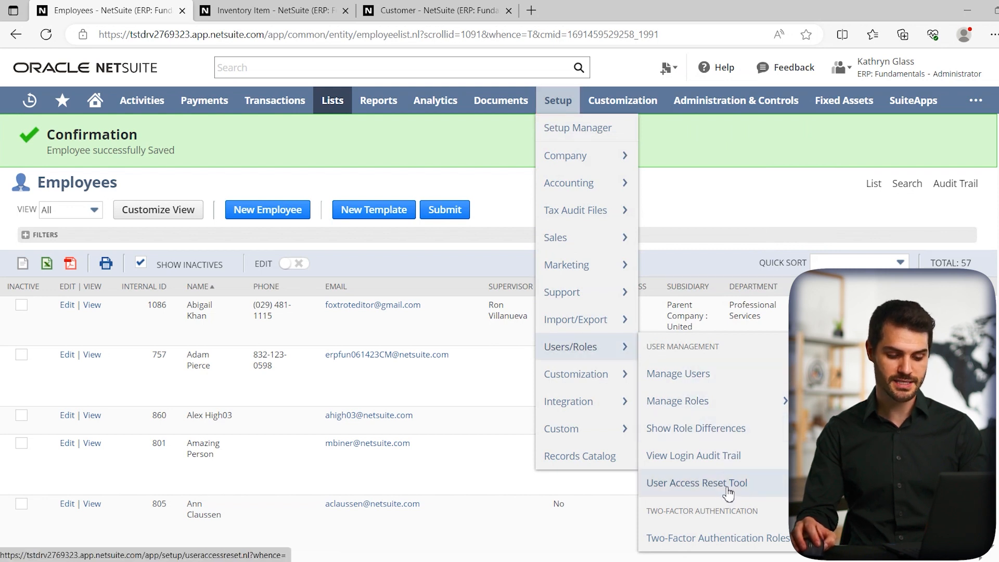
click(696, 483)
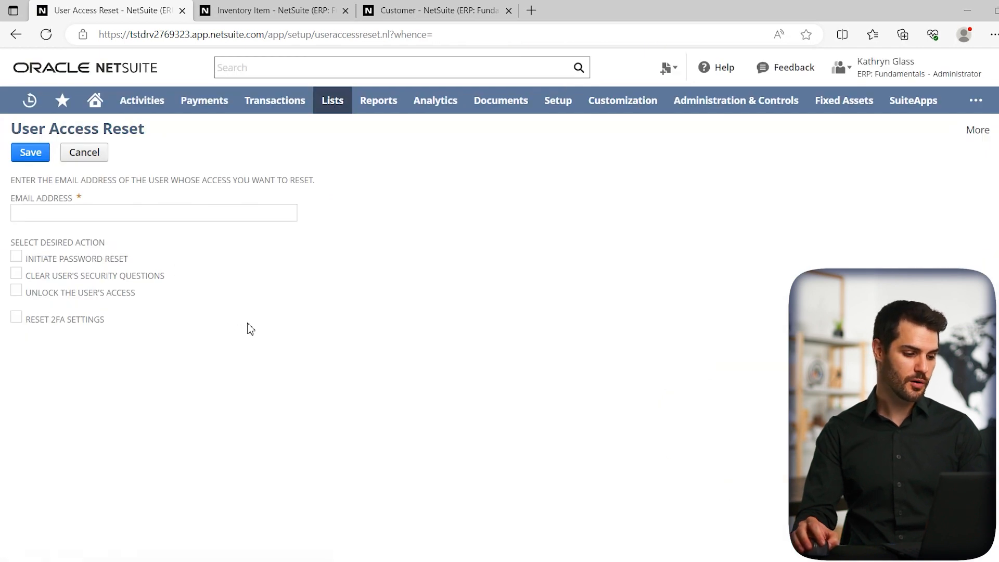
mouse_move(176, 227)
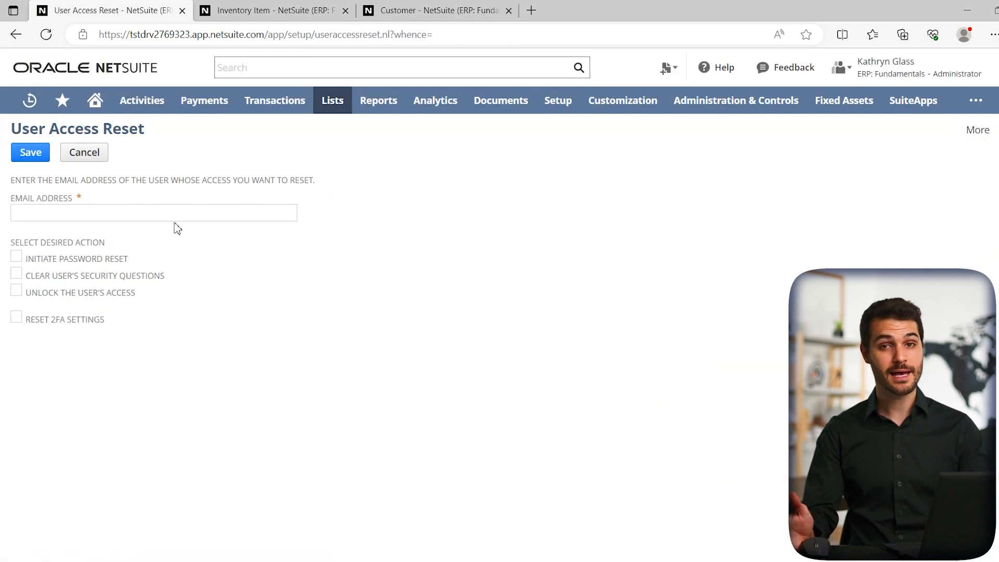